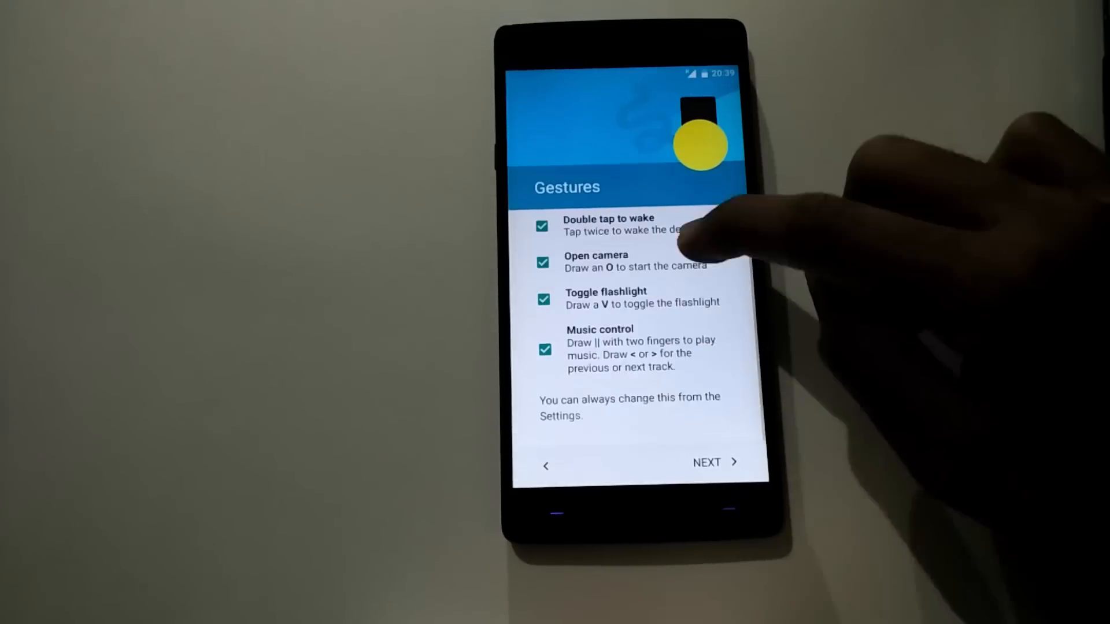
- Finish the gestures and welcome steps, then enable USB debugging in Settings' developer options
{"action": "left_click", "coordinate": [715, 463]}
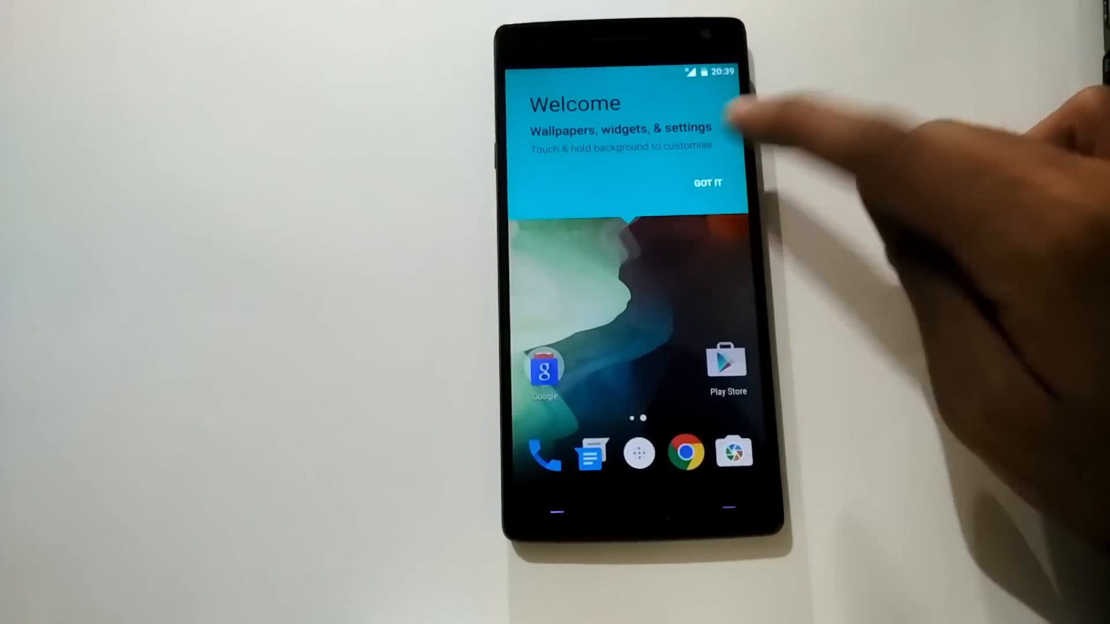
{"action": "left_click", "coordinate": [706, 183]}
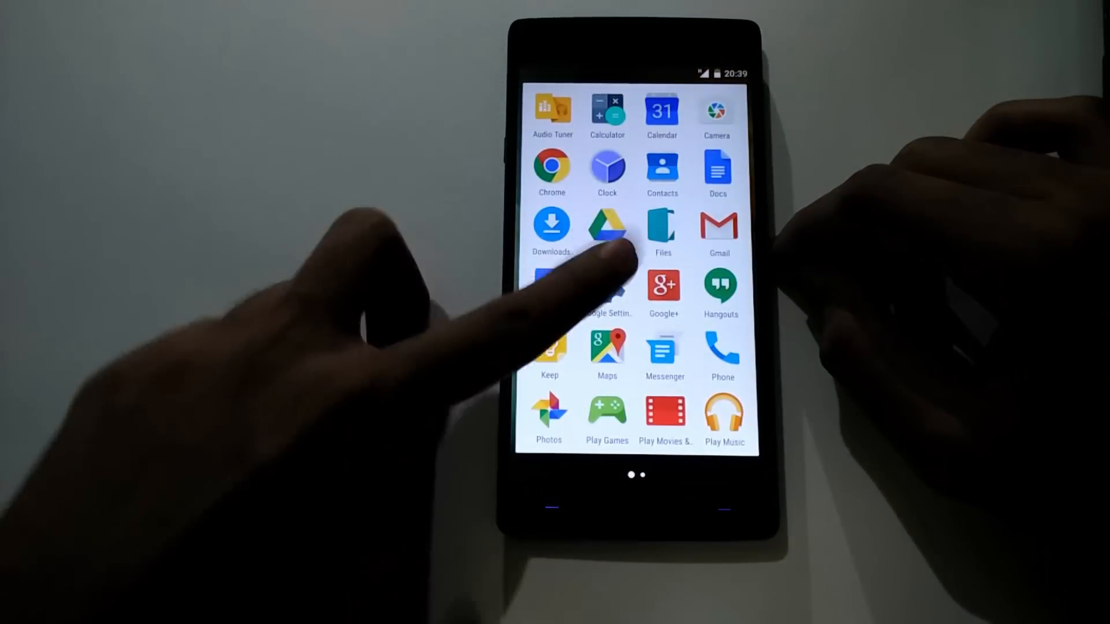
{"action": "scroll", "scroll_direction": "left", "scroll_amount": 3}
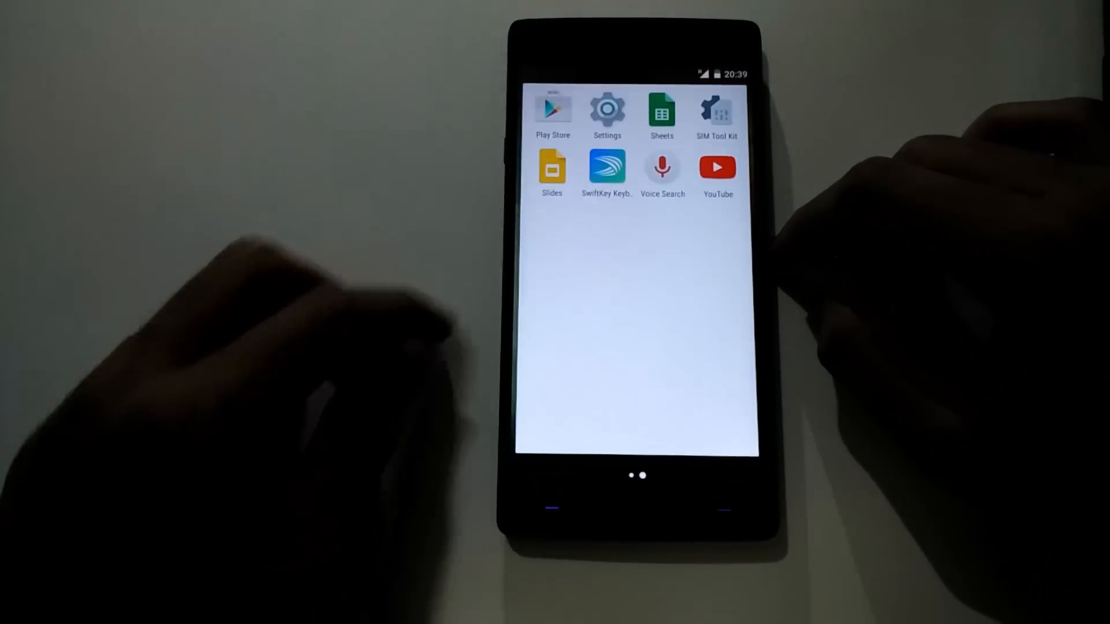
{"action": "left_click", "coordinate": [605, 110]}
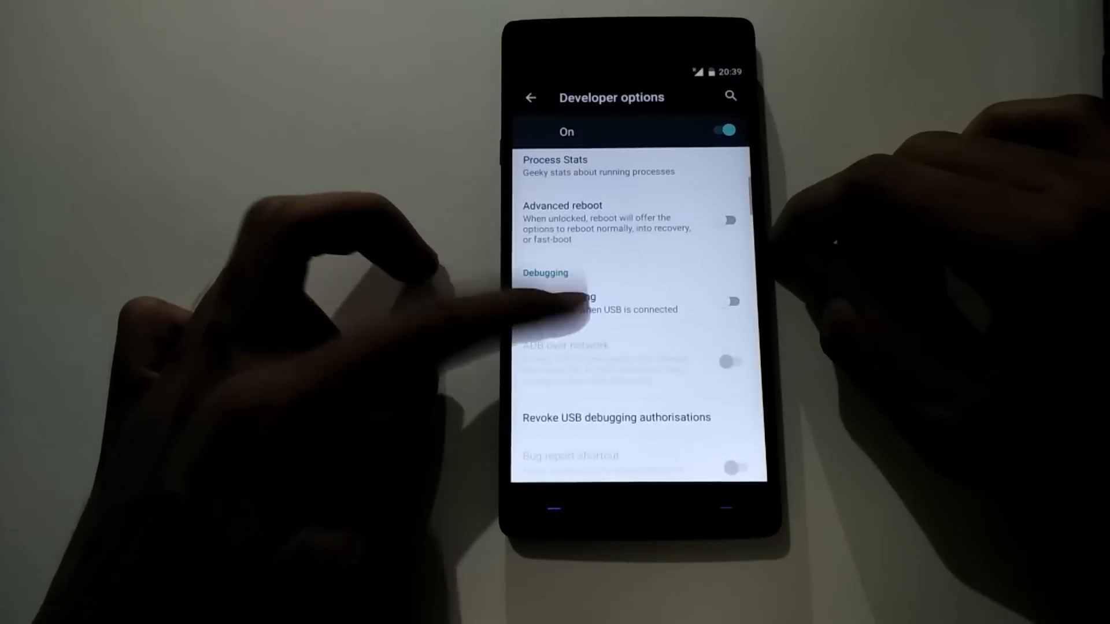
{"action": "left_click", "coordinate": [732, 301]}
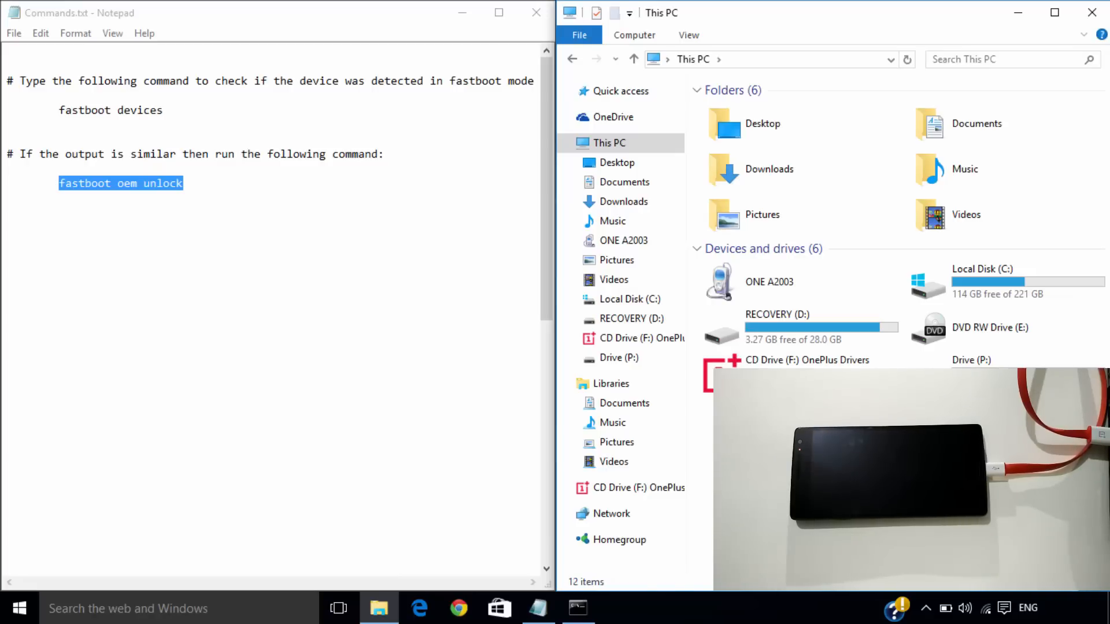
- In C:\Rooting OnePlus 2, rename the recovery image to TWRP.img and copy UPDATE-SuperSU-v2.46.zip
{"action": "double_click", "coordinate": [983, 282]}
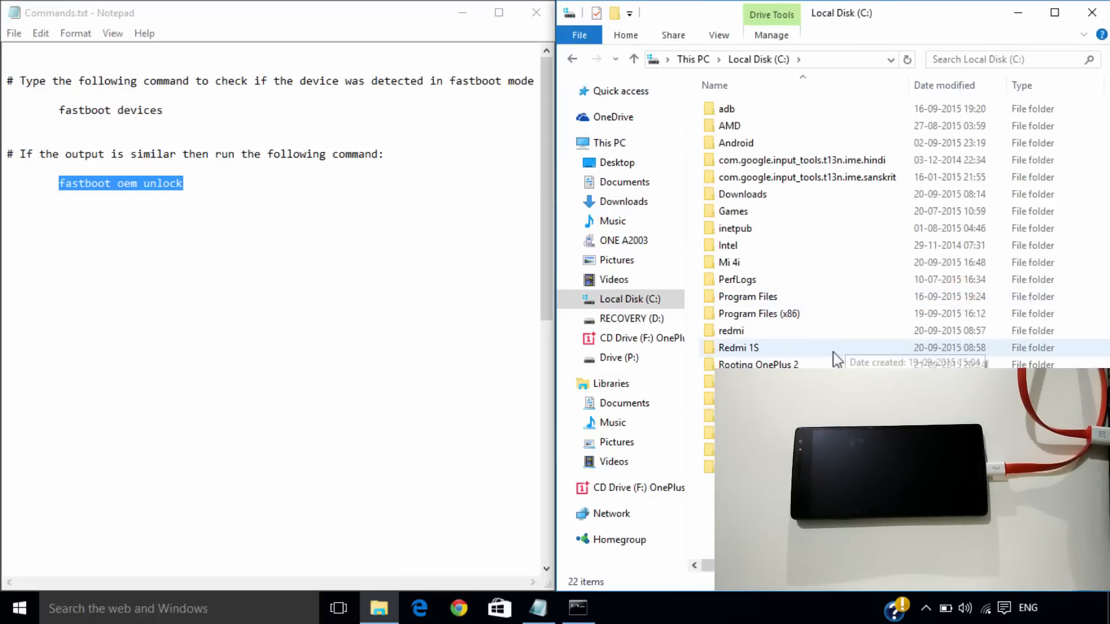
{"action": "double_click", "coordinate": [758, 364]}
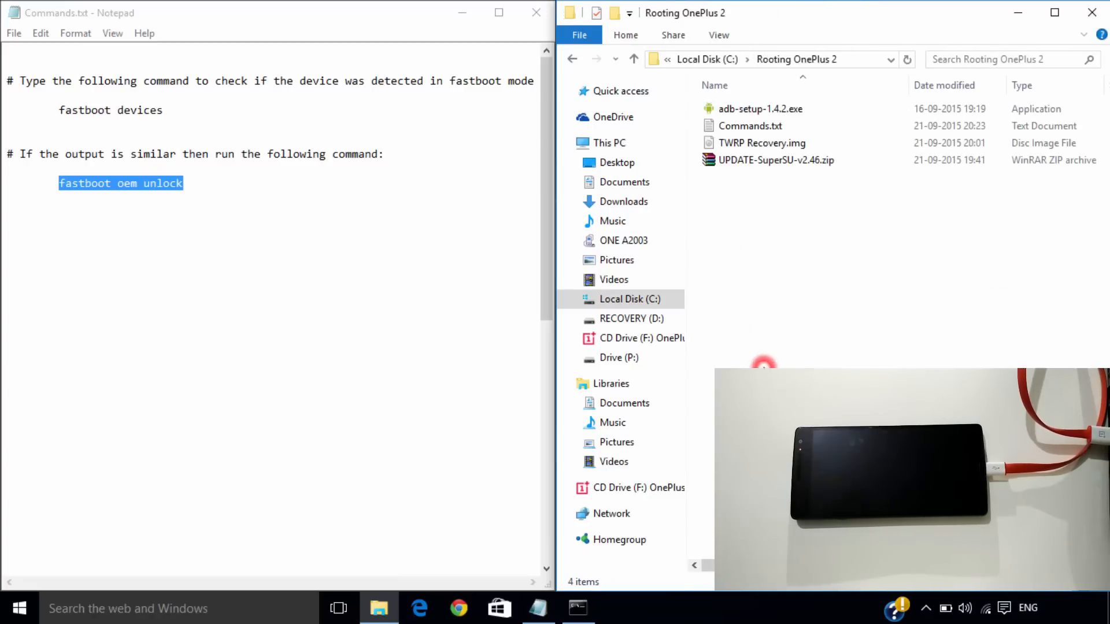
{"action": "left_click", "coordinate": [762, 143]}
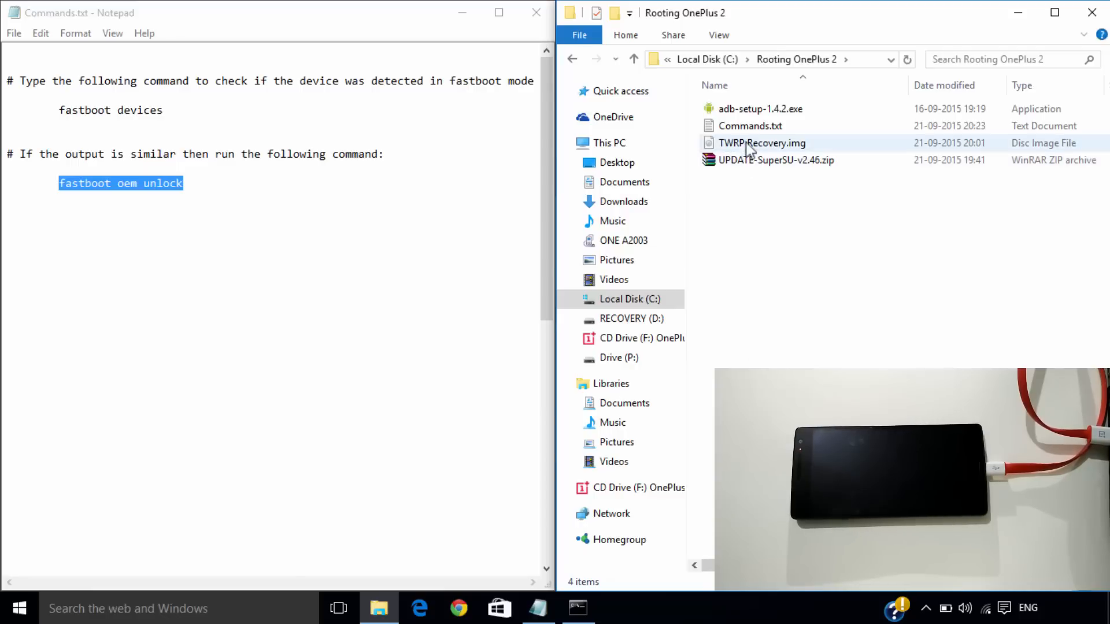
{"action": "left_click", "coordinate": [775, 160]}
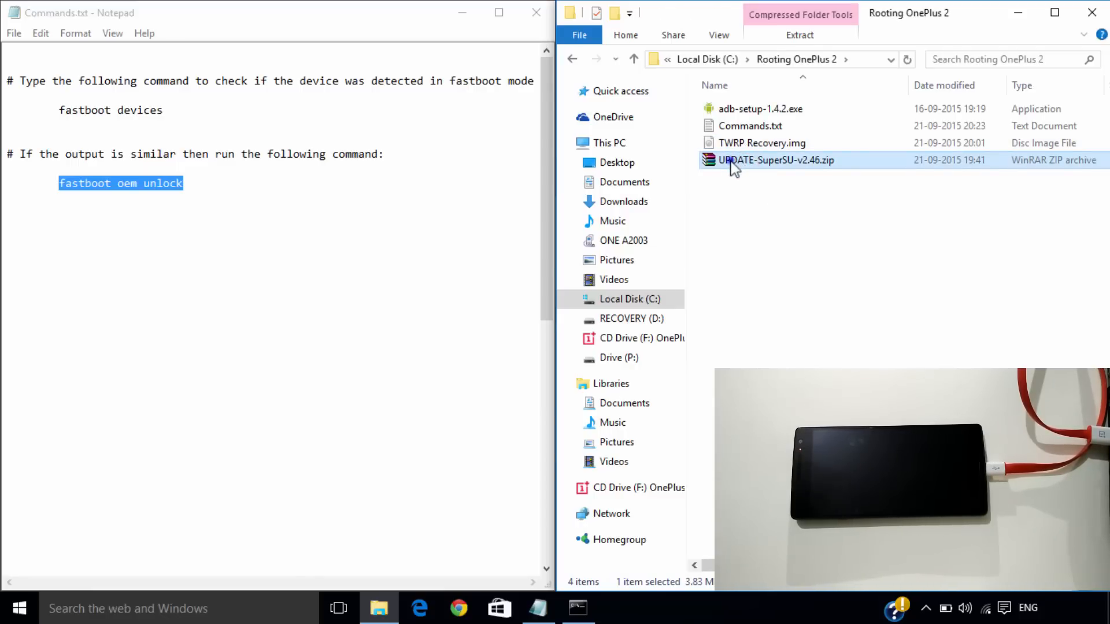
{"action": "right_click", "coordinate": [775, 160]}
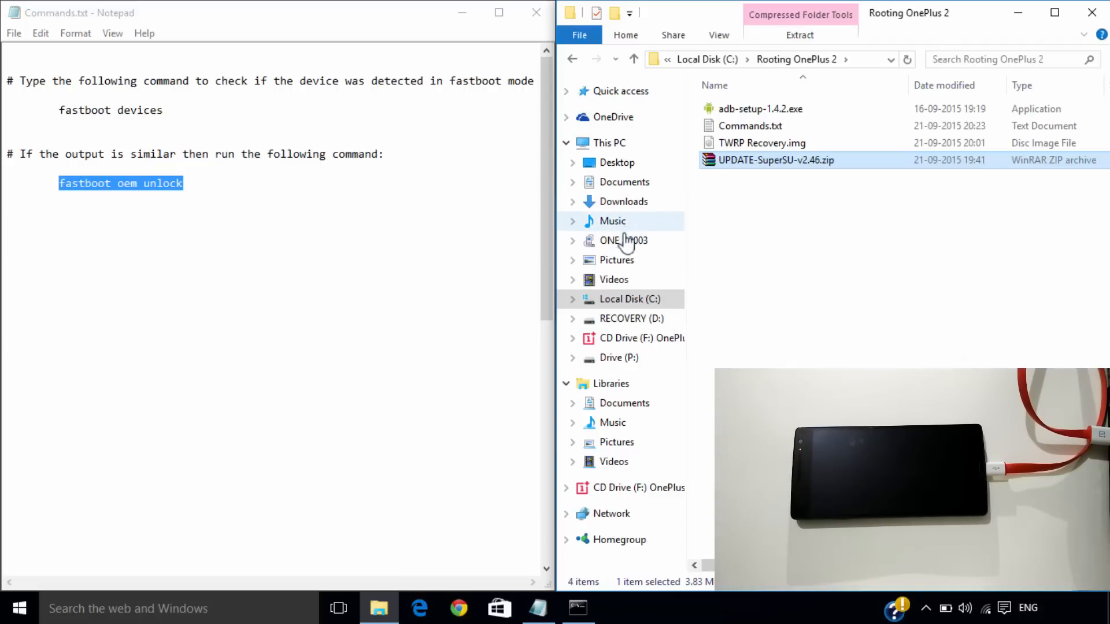
- Paste the SuperSU zip into ONE A2003's internal storage and return to the rooting folder
{"action": "left_click", "coordinate": [623, 240]}
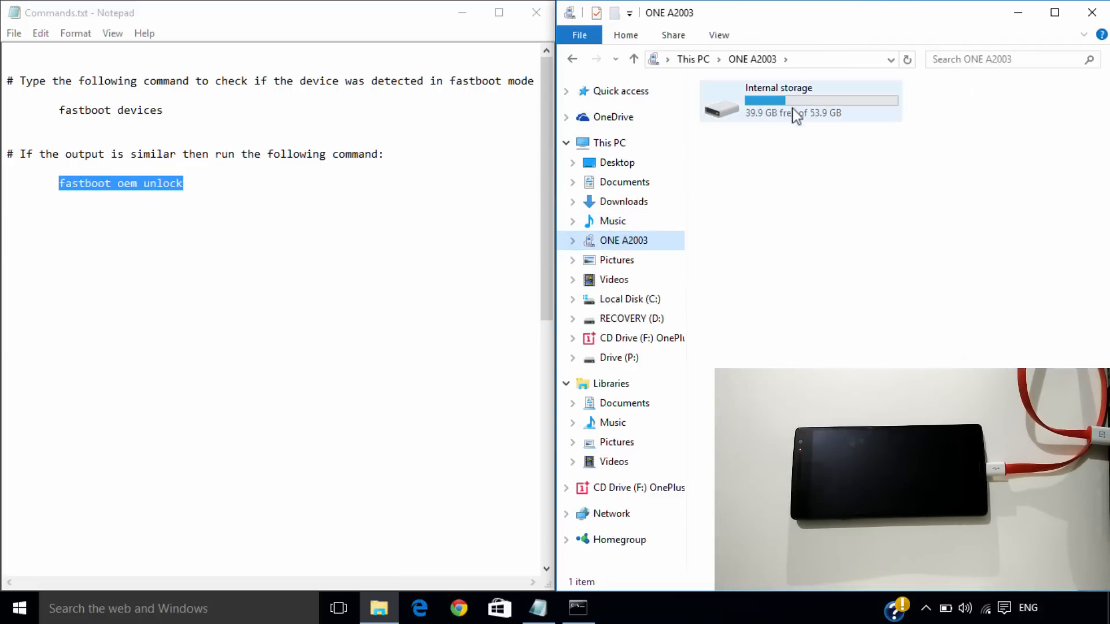
{"action": "double_click", "coordinate": [778, 101]}
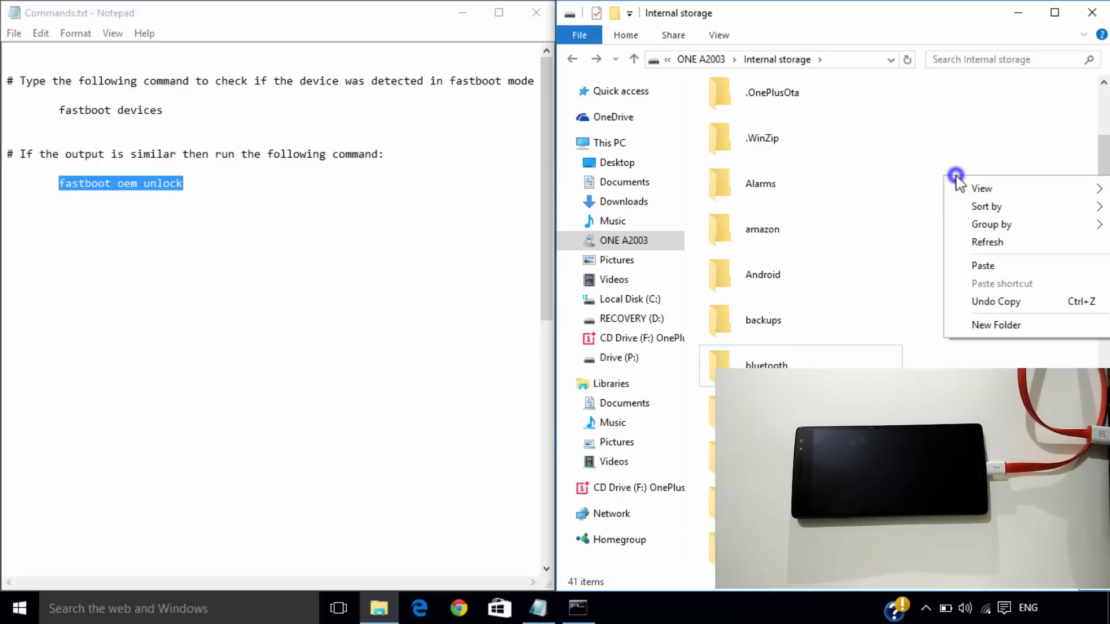
{"action": "left_click", "coordinate": [983, 266]}
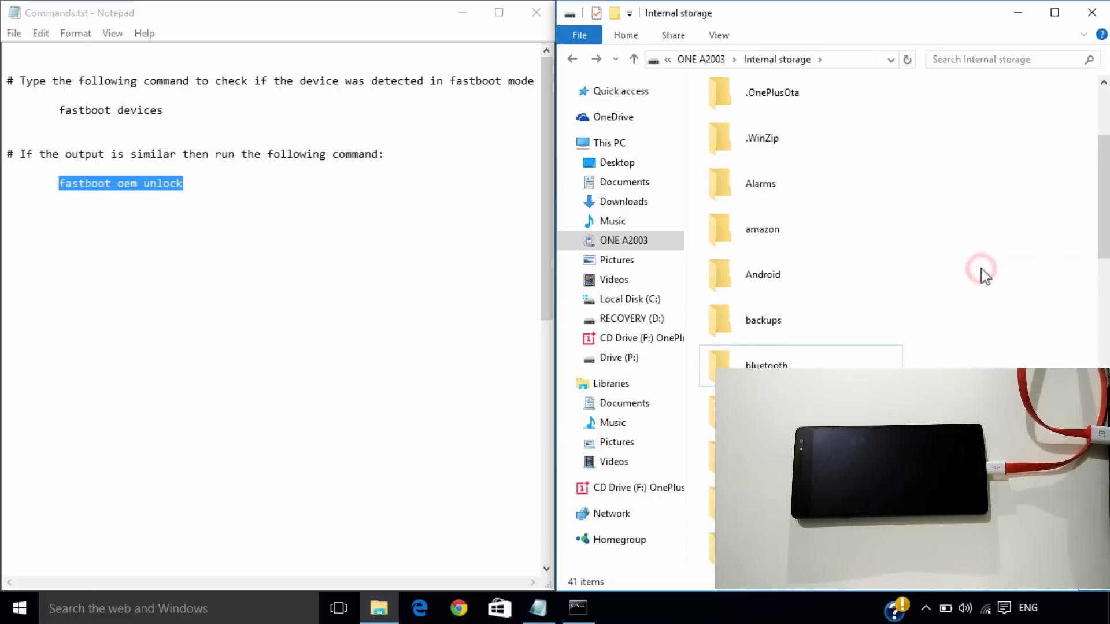
{"action": "left_click", "coordinate": [629, 298]}
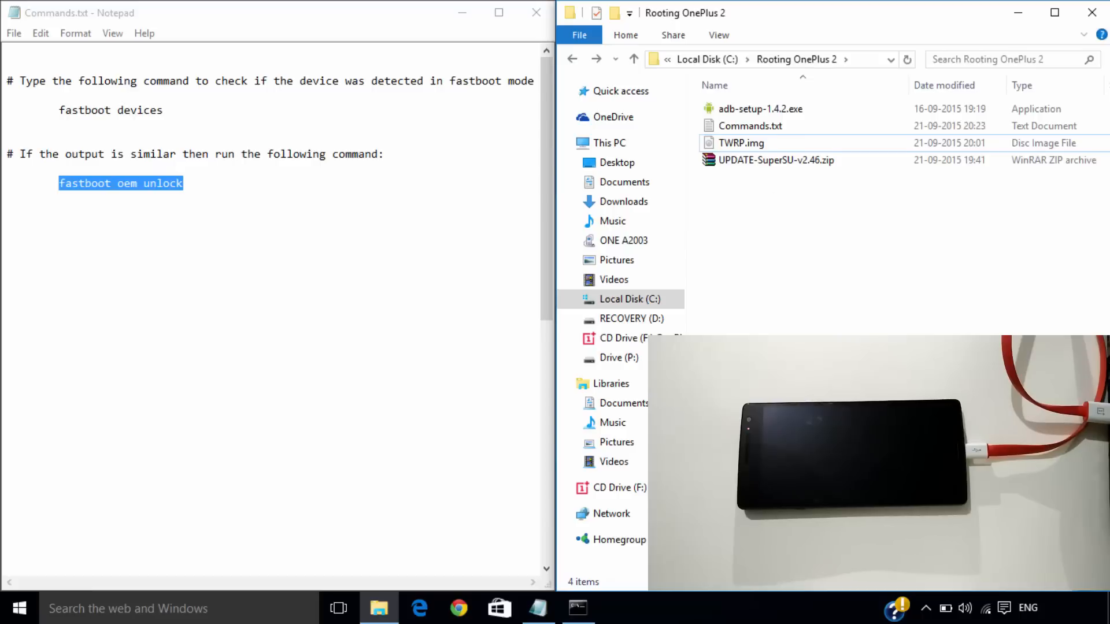
- Power the phone off and boot it into fastboot mode while connected to the PC
{"action": "left_click", "coordinate": [424, 410]}
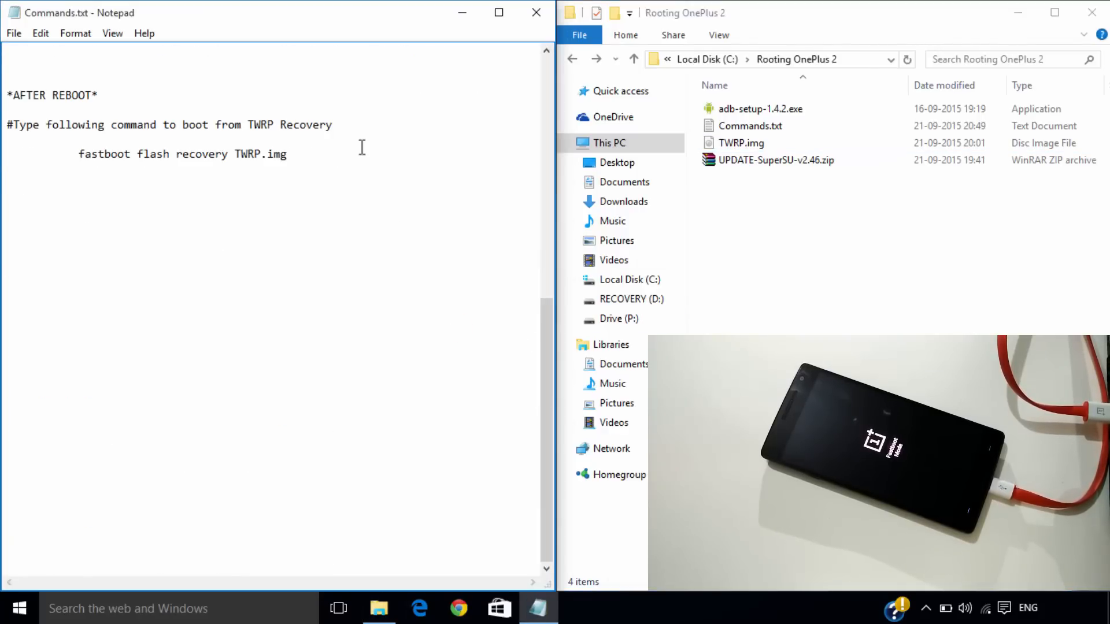
- Start a maximized command window in the Rooting OnePlus 2 folder
{"action": "scroll", "scroll_direction": "down", "scroll_amount": 3}
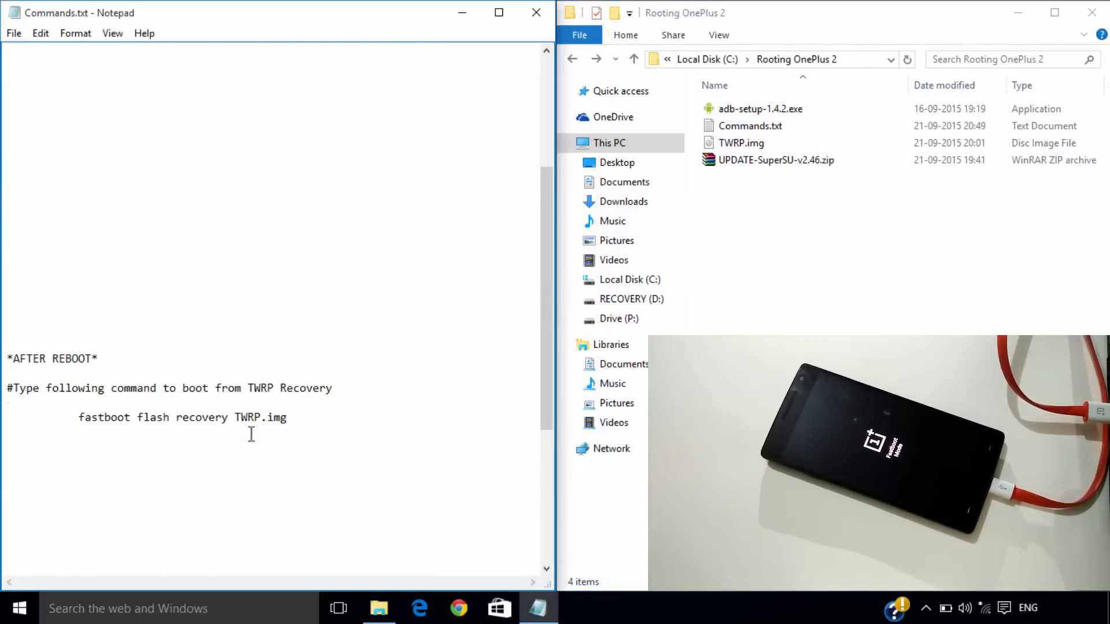
{"action": "right_click", "coordinate": [751, 247]}
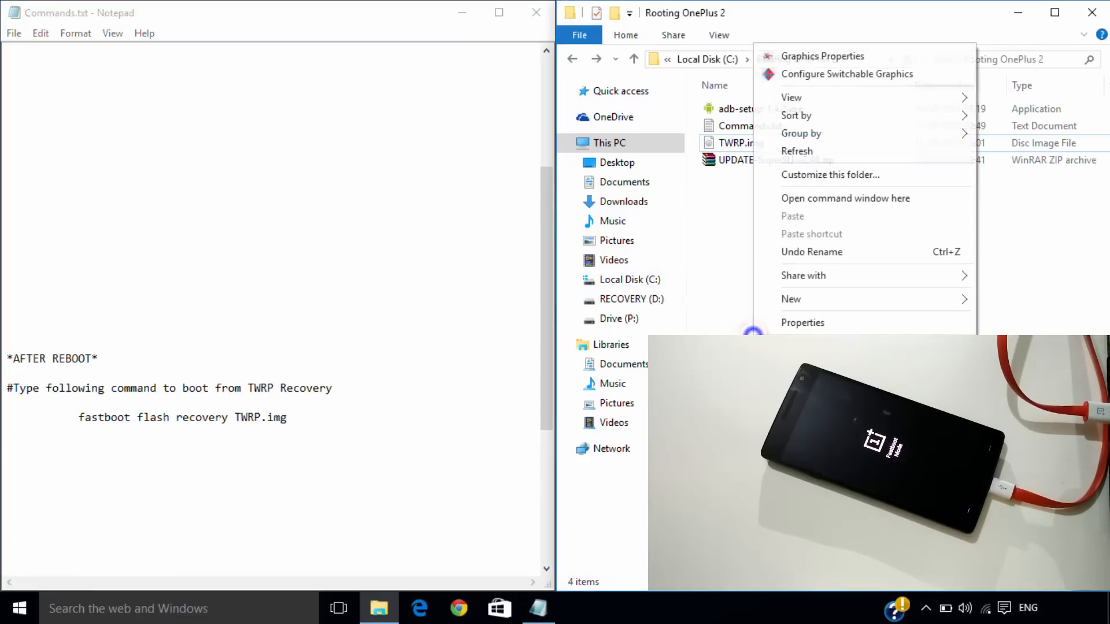
{"action": "left_click", "coordinate": [844, 198]}
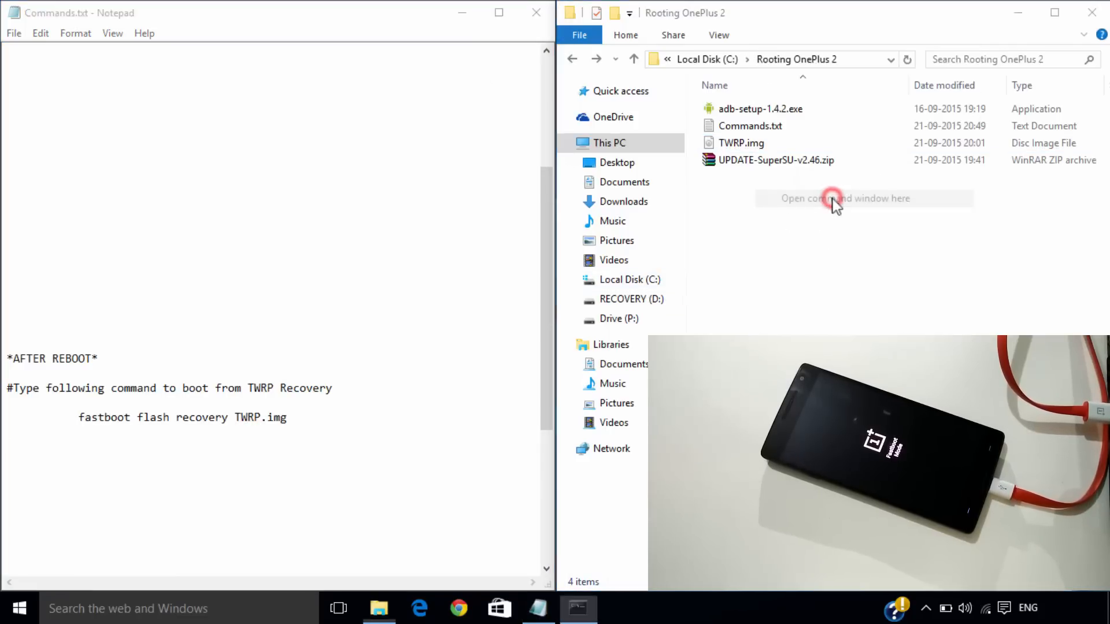
{"action": "left_click", "coordinate": [845, 198]}
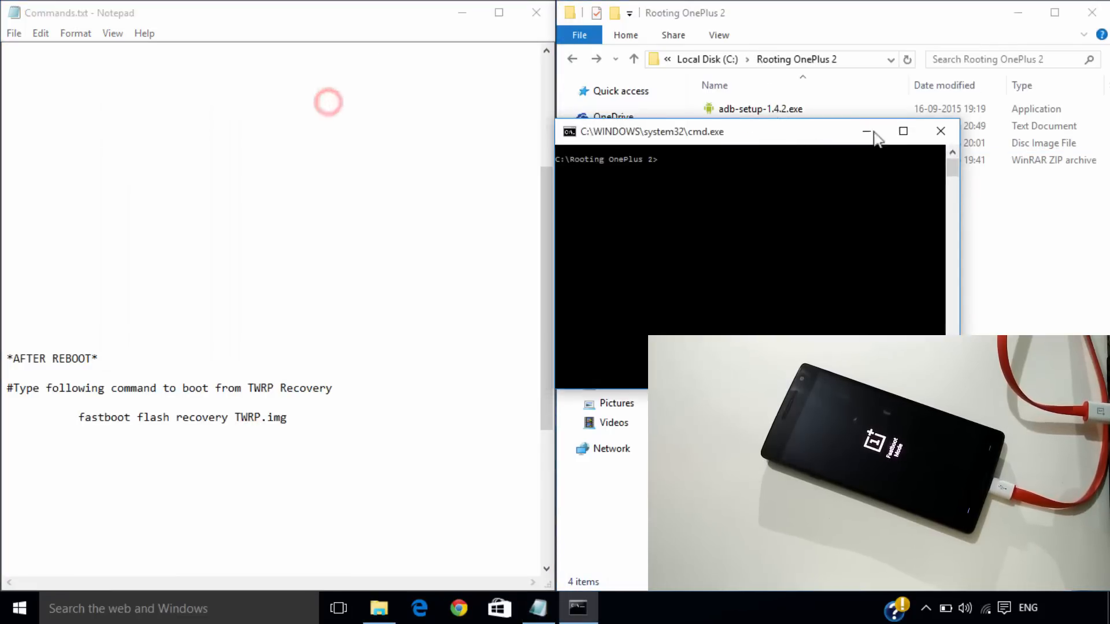
- Run 'fastboot flash recovery TWRP.img' copied from Commands.txt to flash TWRP
{"action": "left_click", "coordinate": [903, 130]}
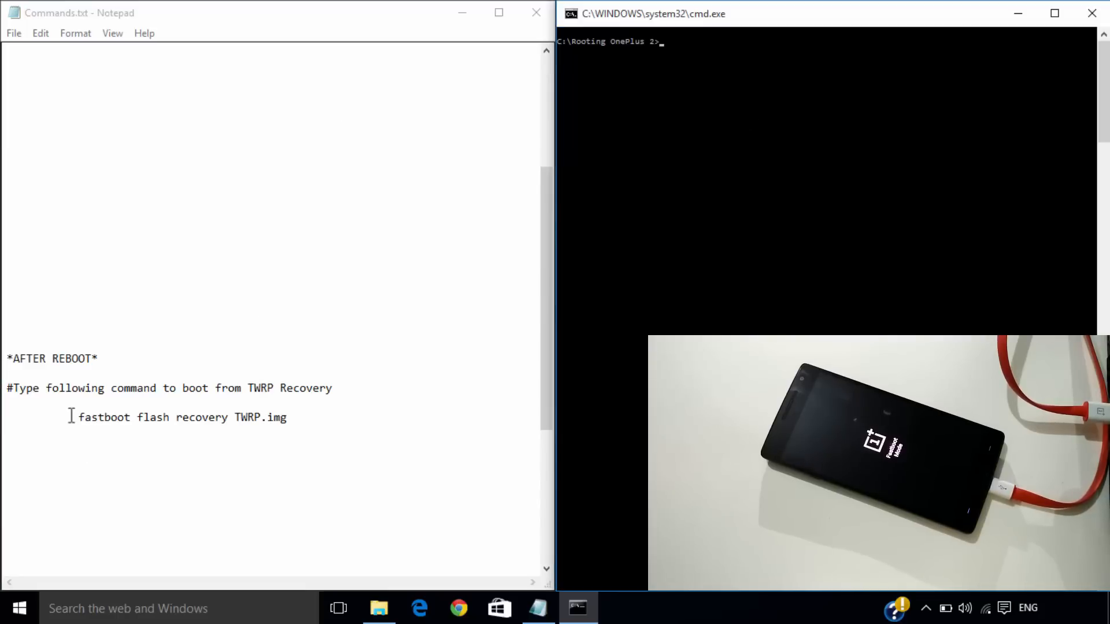
{"action": "triple_click", "coordinate": [181, 417]}
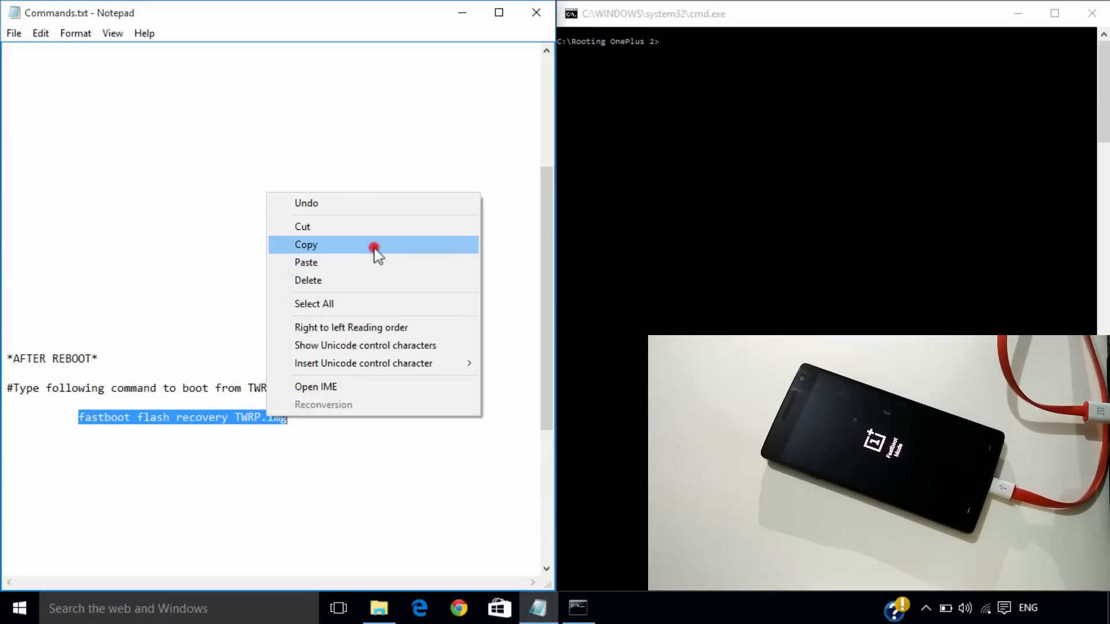
{"action": "left_click", "coordinate": [305, 244]}
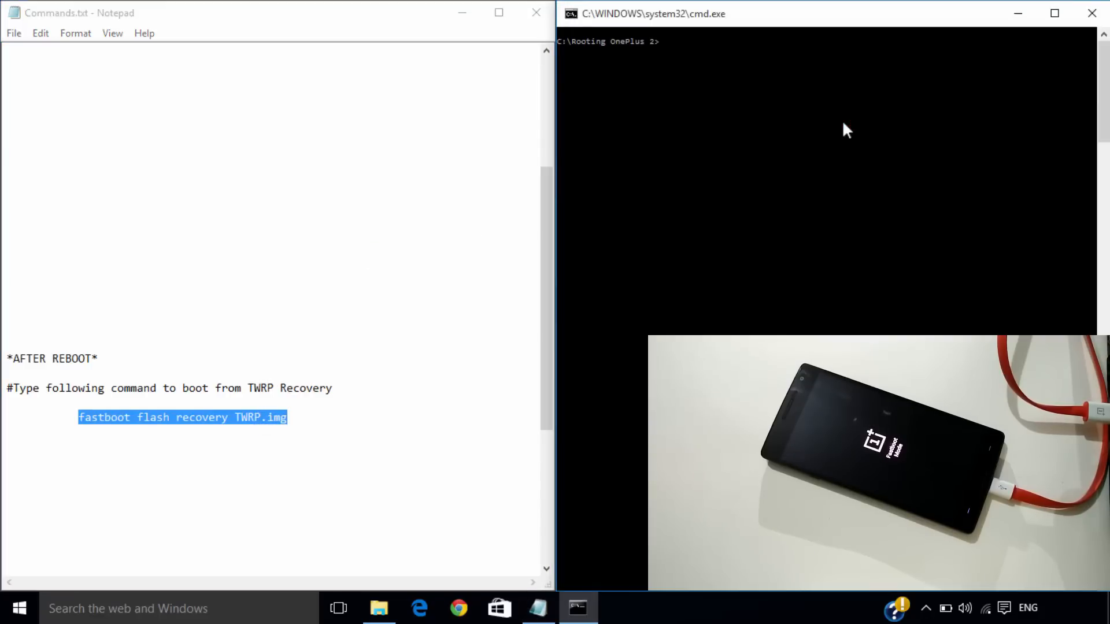
{"action": "type", "text": "fastboot flash recovery TWRP.img"}
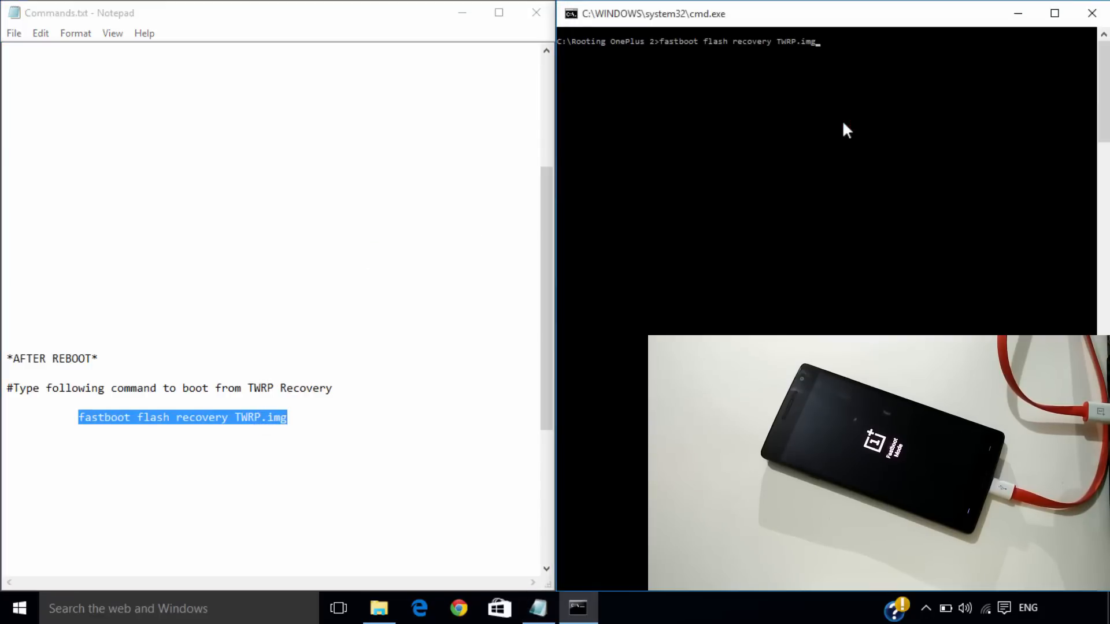
{"action": "key", "text": "Return"}
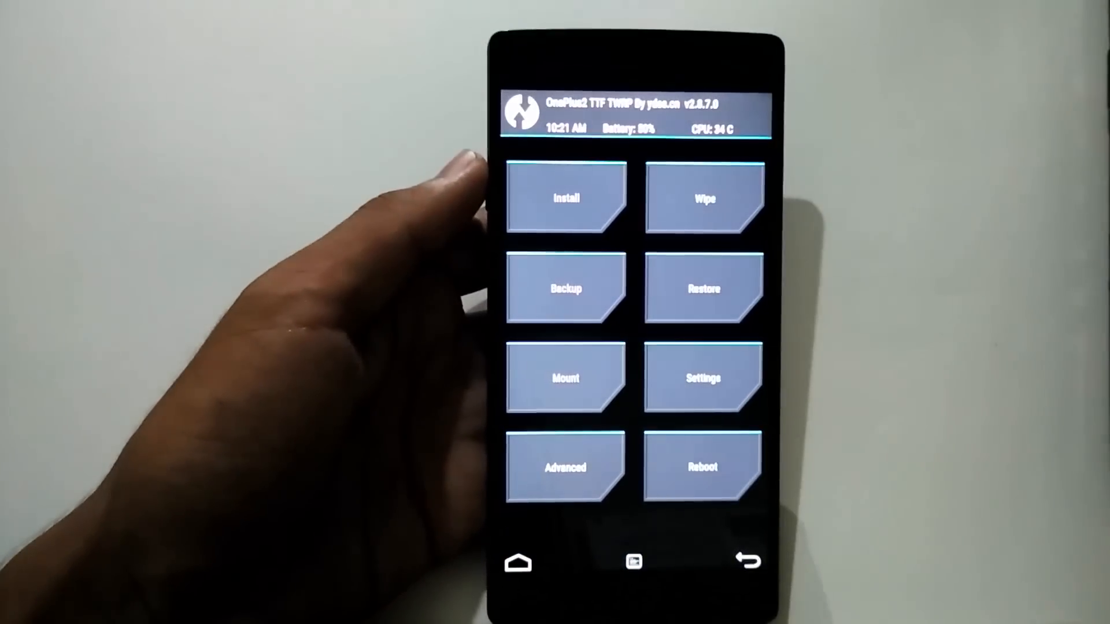
- From TWRP Install, select UPDATE-SuperSU-v2.46.zip in /sdcard for flashing
{"action": "left_click", "coordinate": [565, 197]}
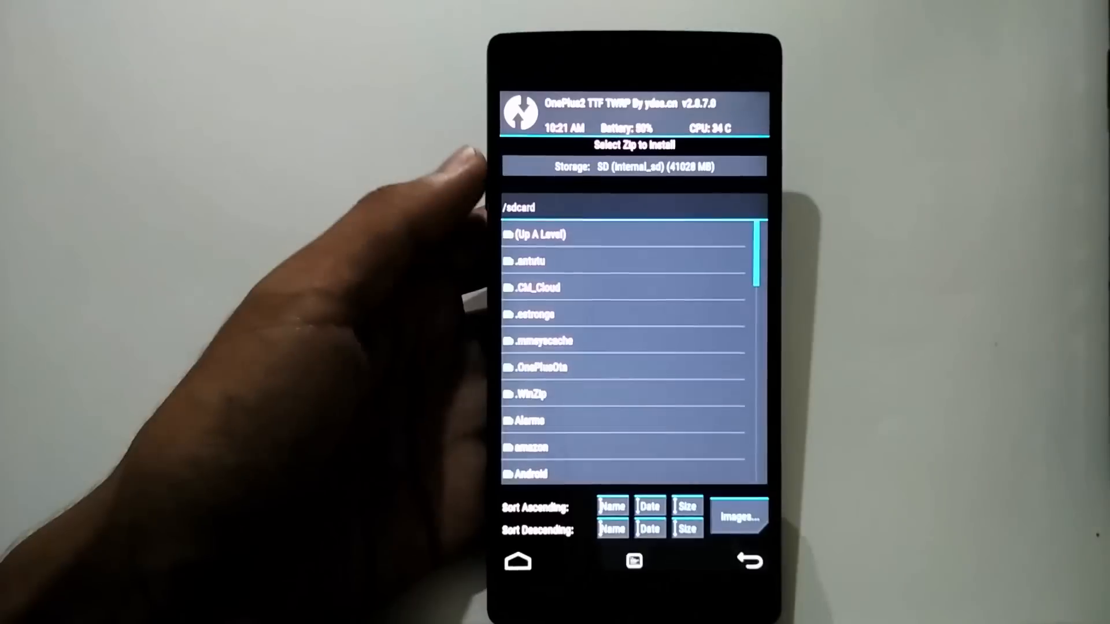
{"action": "scroll", "scroll_direction": "down", "scroll_amount": 3}
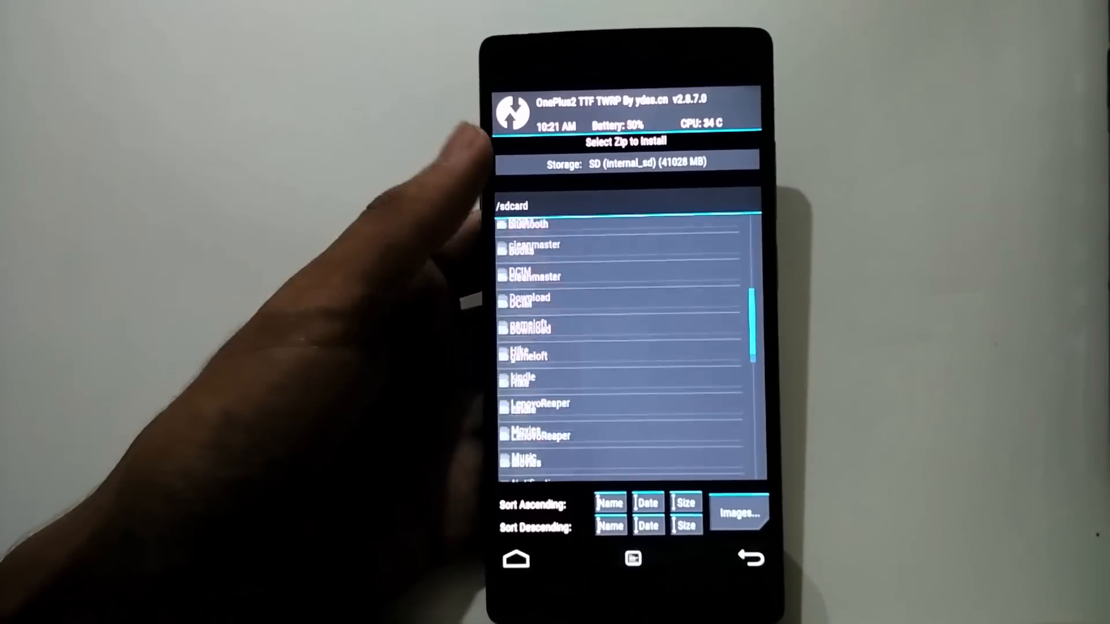
{"action": "scroll", "scroll_direction": "down", "scroll_amount": 3}
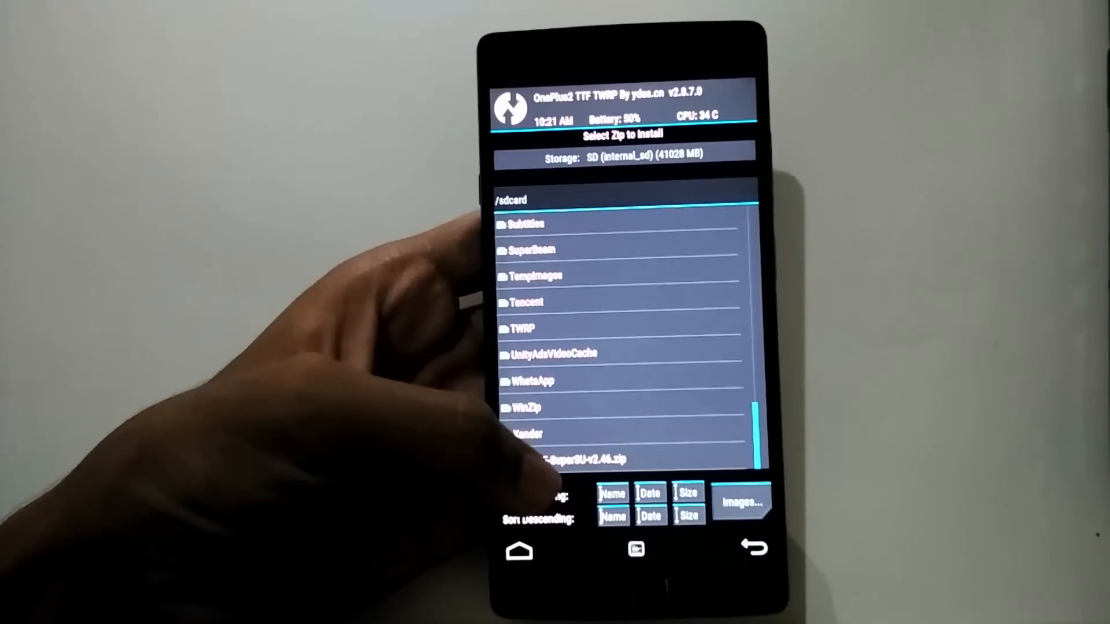
{"action": "left_click", "coordinate": [562, 459]}
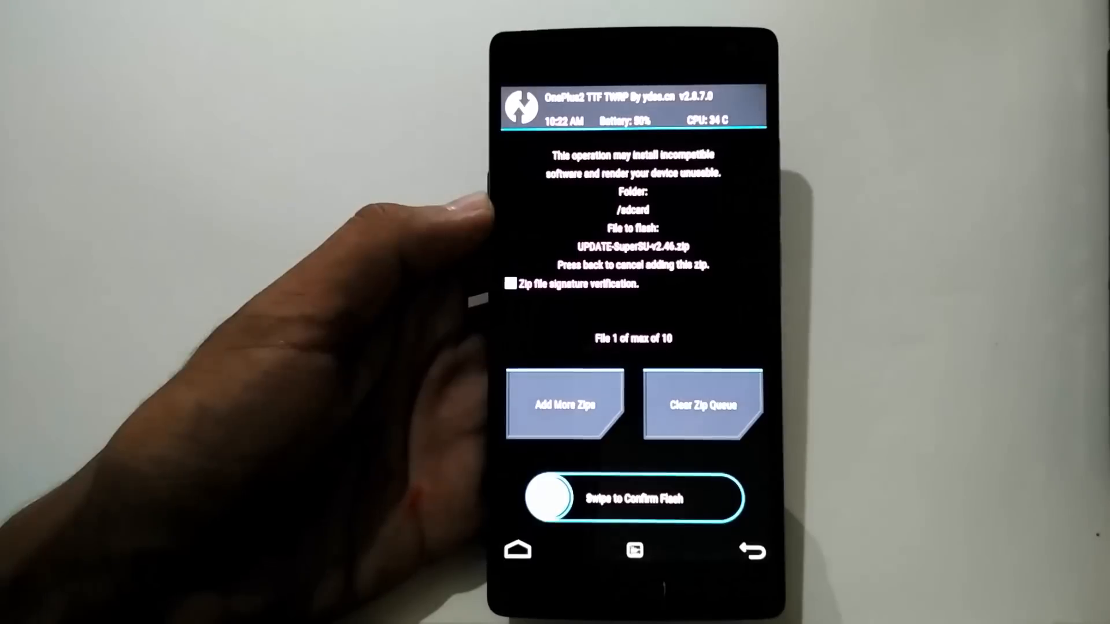